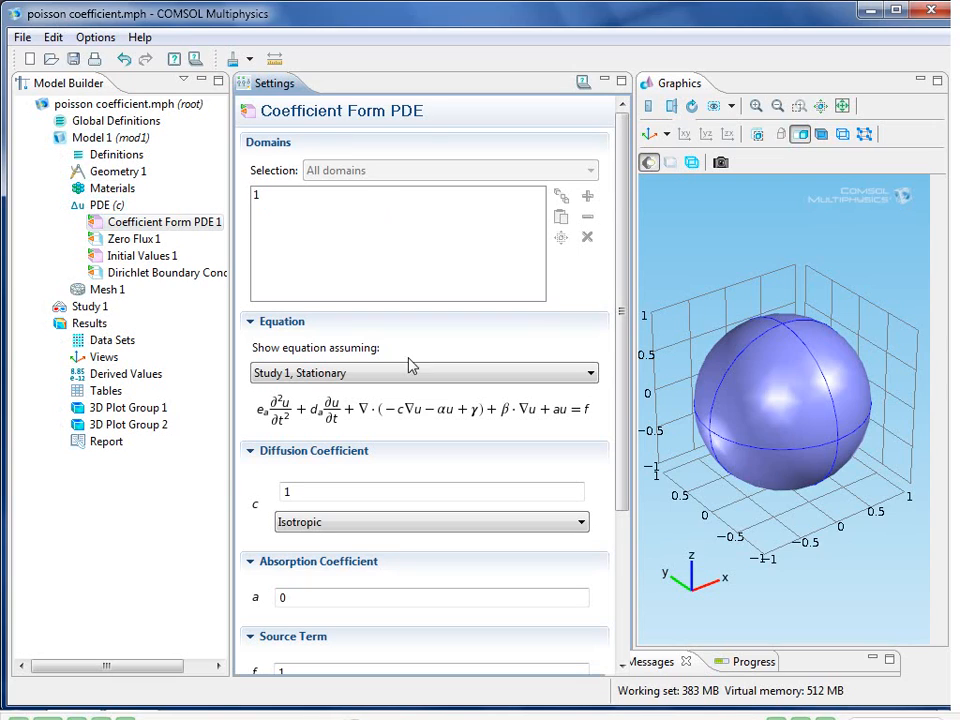
pyautogui.moveTo(390, 446)
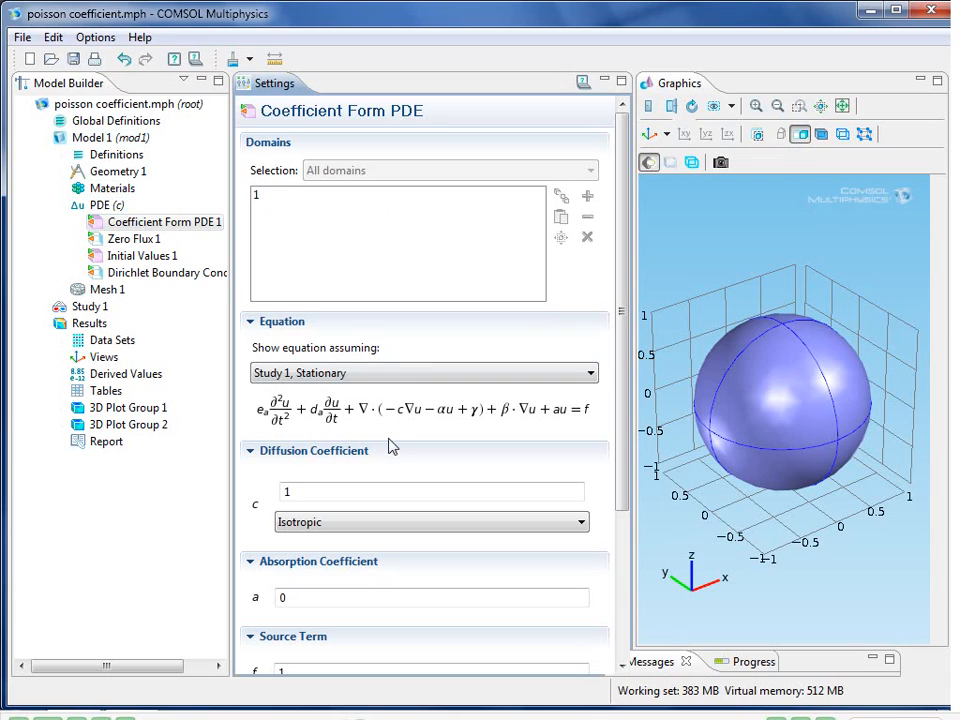
pyautogui.moveTo(288, 578)
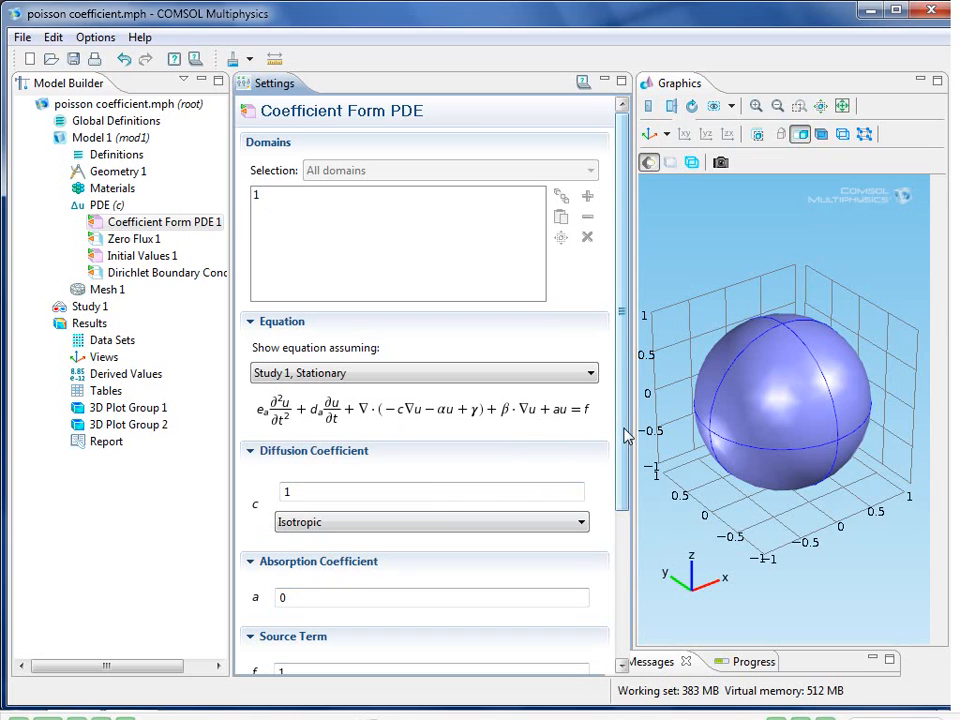
# Try the diffusion coefficient as anisotropic, then return it to isotropic.
pyautogui.scroll(-3)
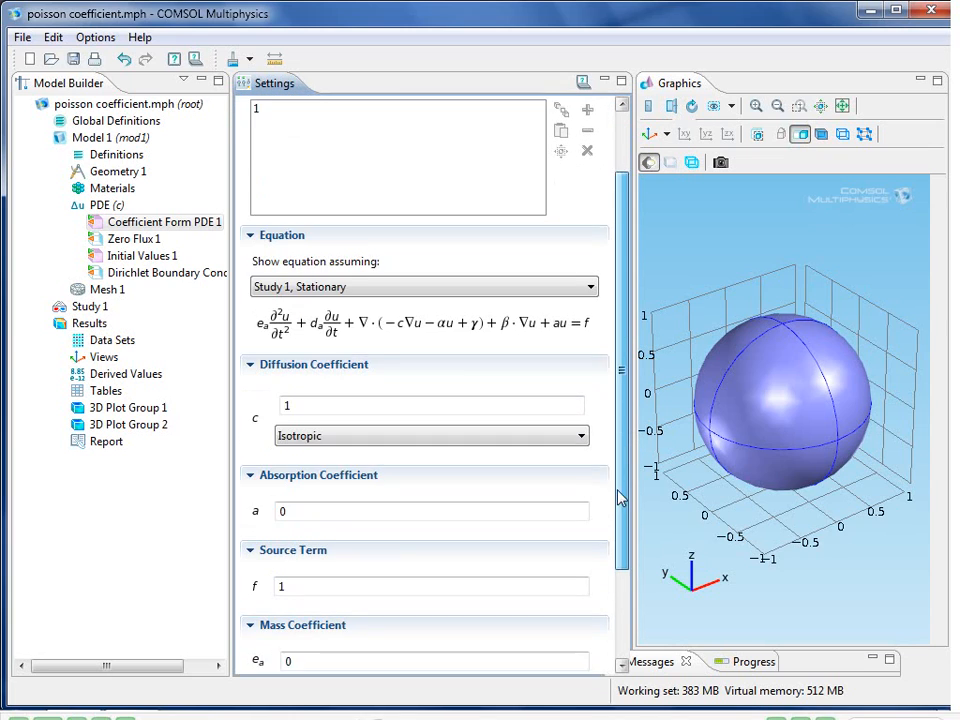
pyautogui.scroll(-3)
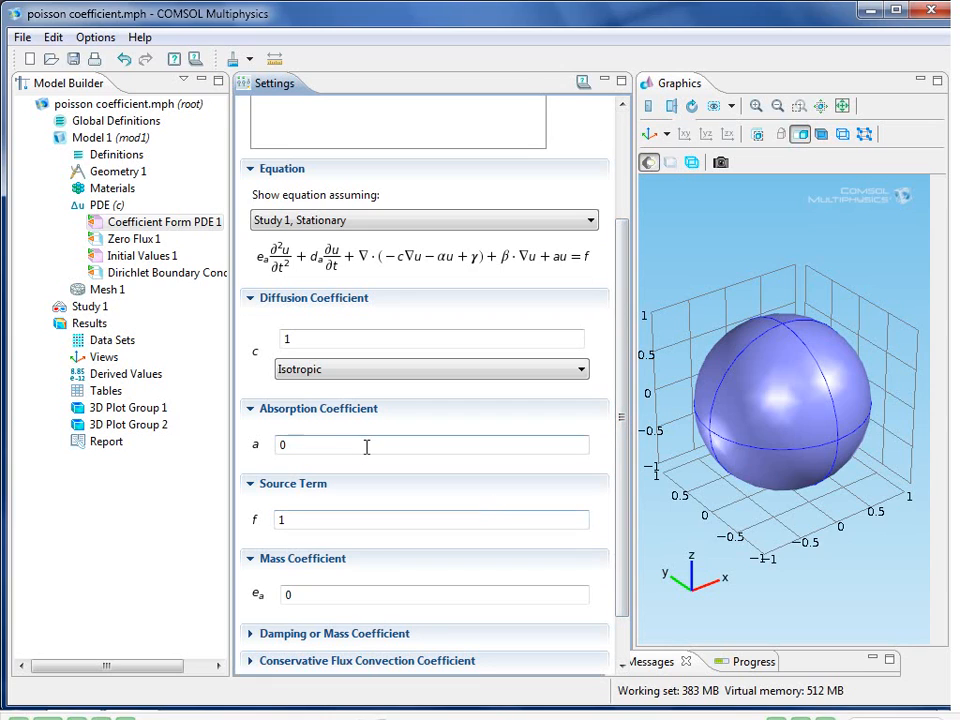
pyautogui.click(578, 368)
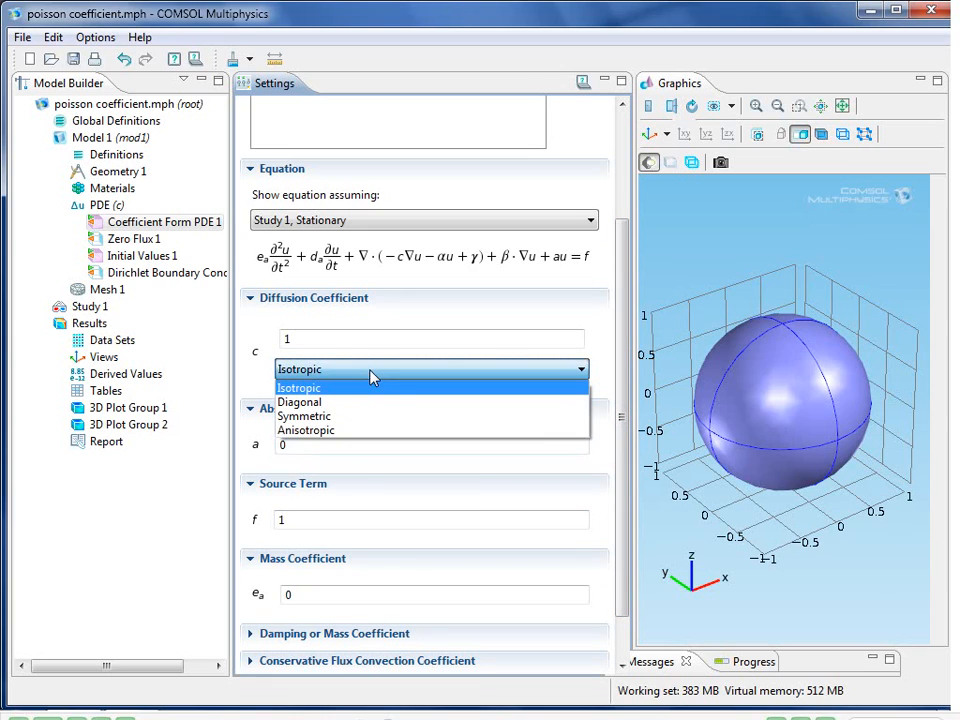
pyautogui.click(306, 430)
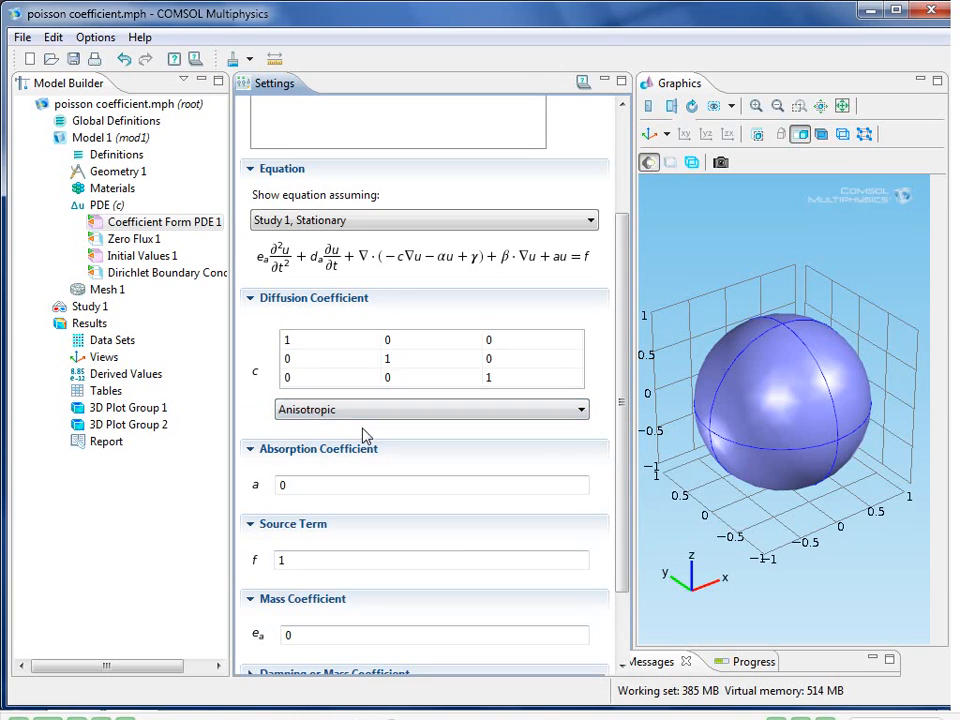
pyautogui.moveTo(436, 296)
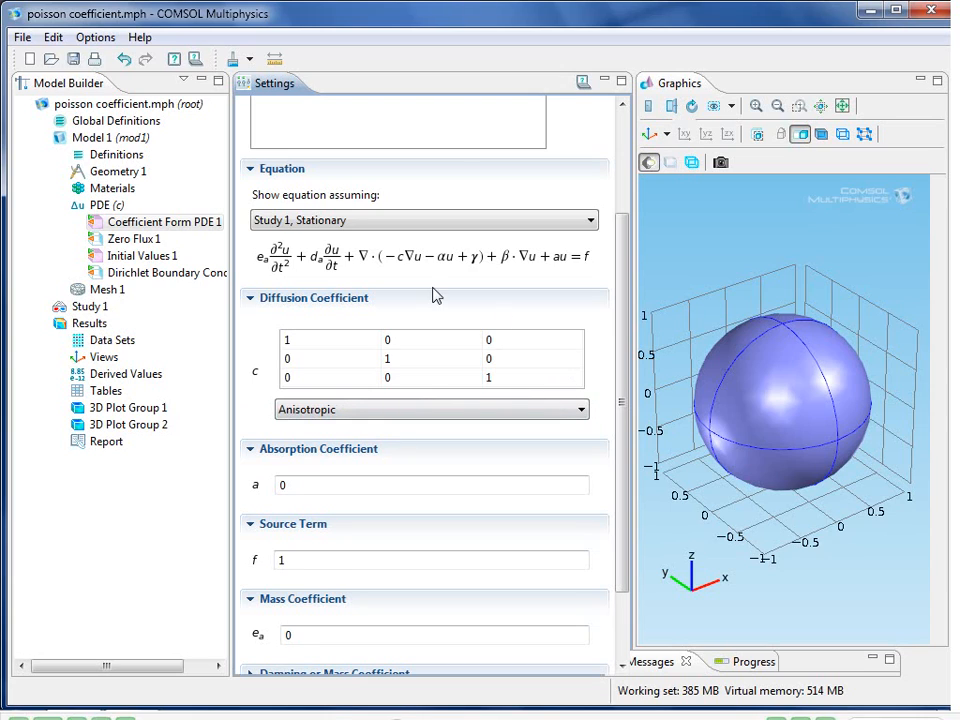
pyautogui.click(432, 408)
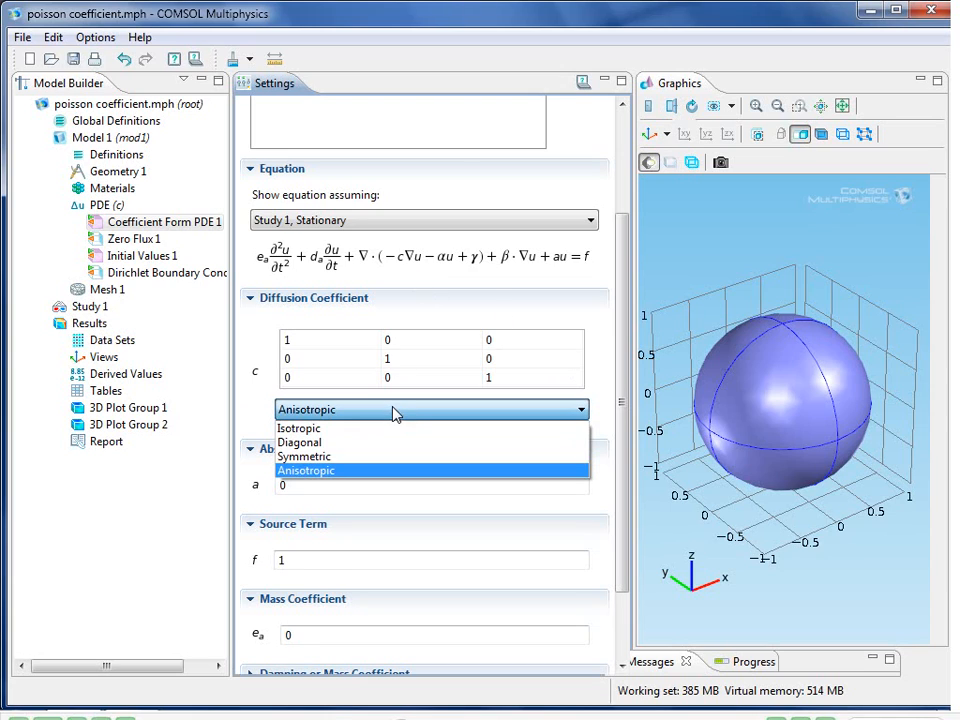
pyautogui.click(300, 428)
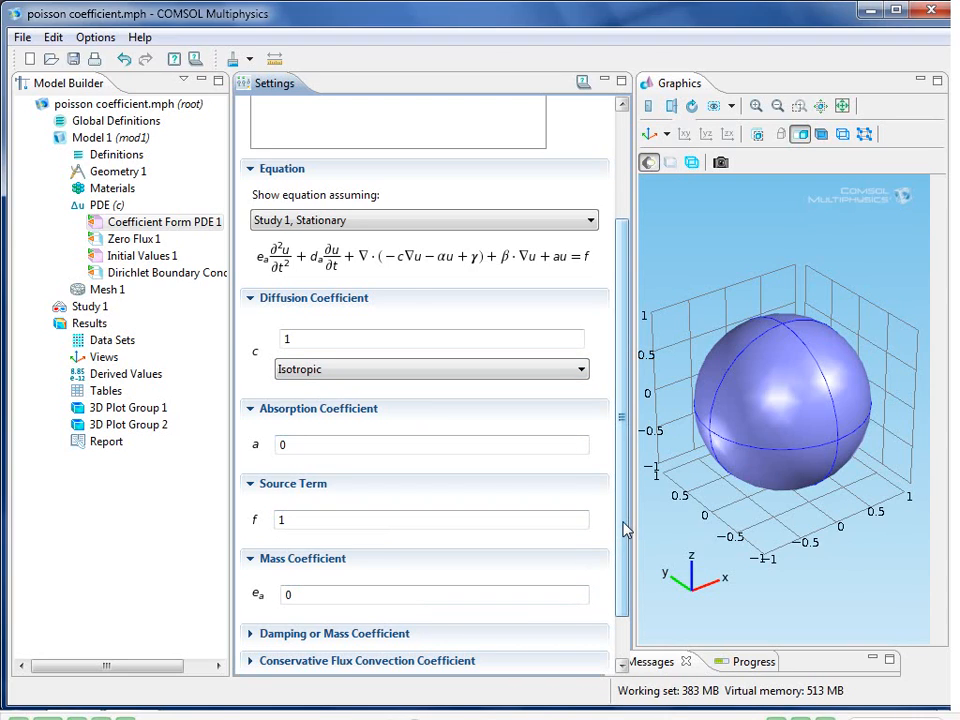
# Show Dirichlet Boundary Condition 1, prescribing u = 0 on all boundaries.
pyautogui.scroll(3)
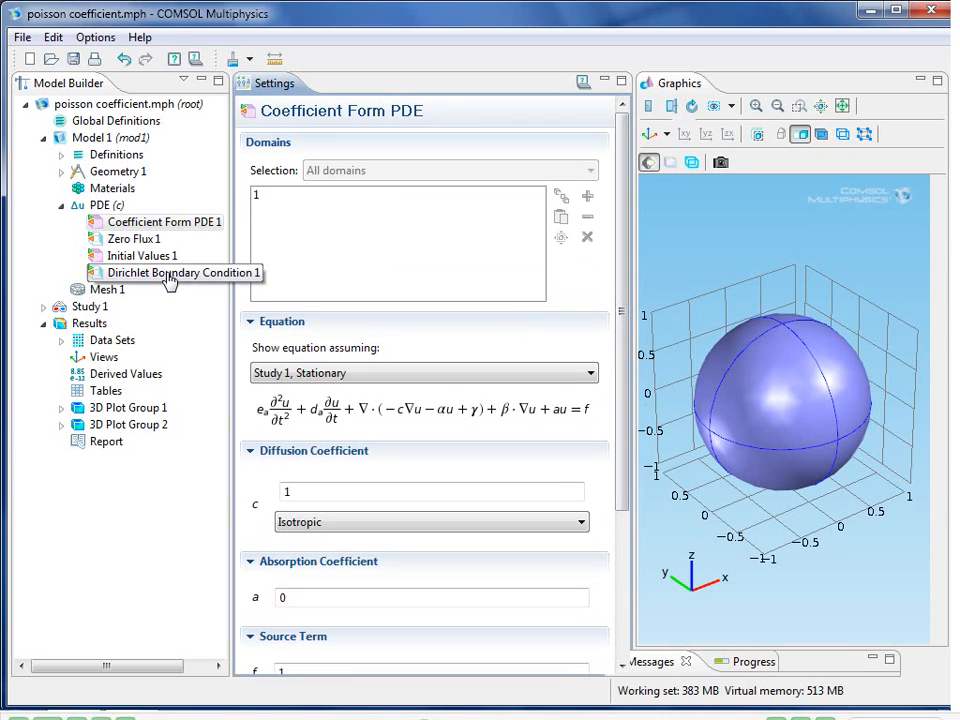
pyautogui.click(164, 272)
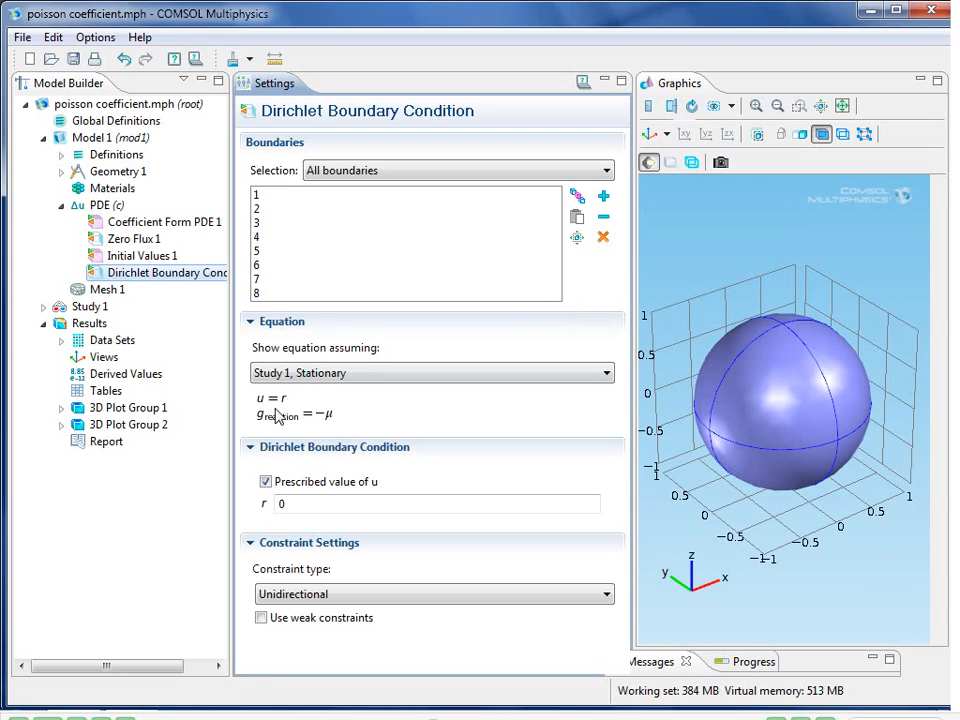
pyautogui.moveTo(354, 420)
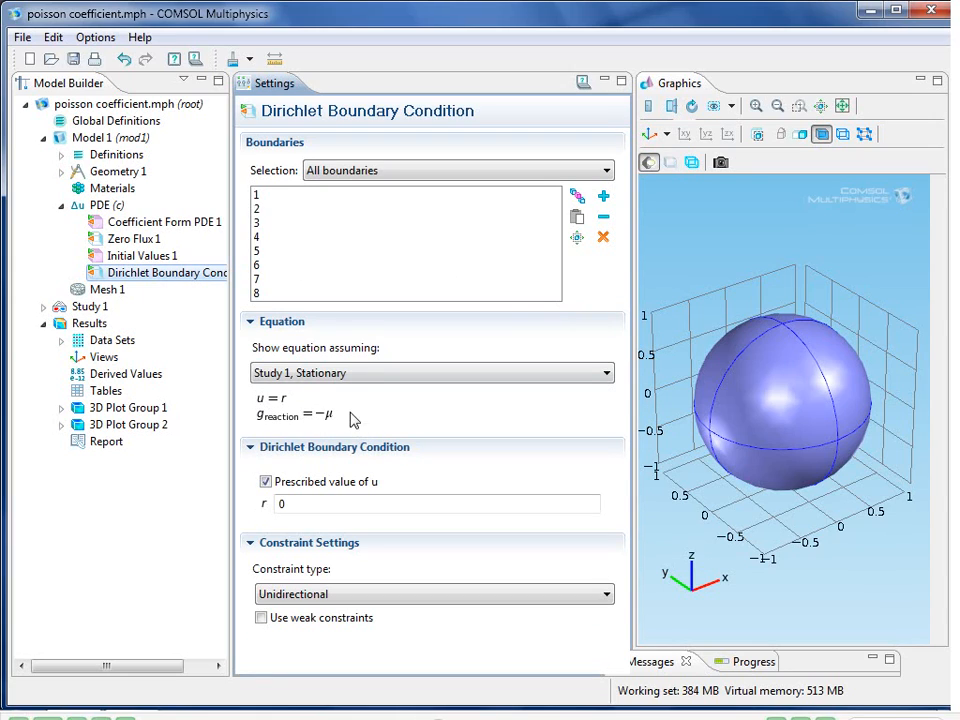
pyautogui.moveTo(300, 524)
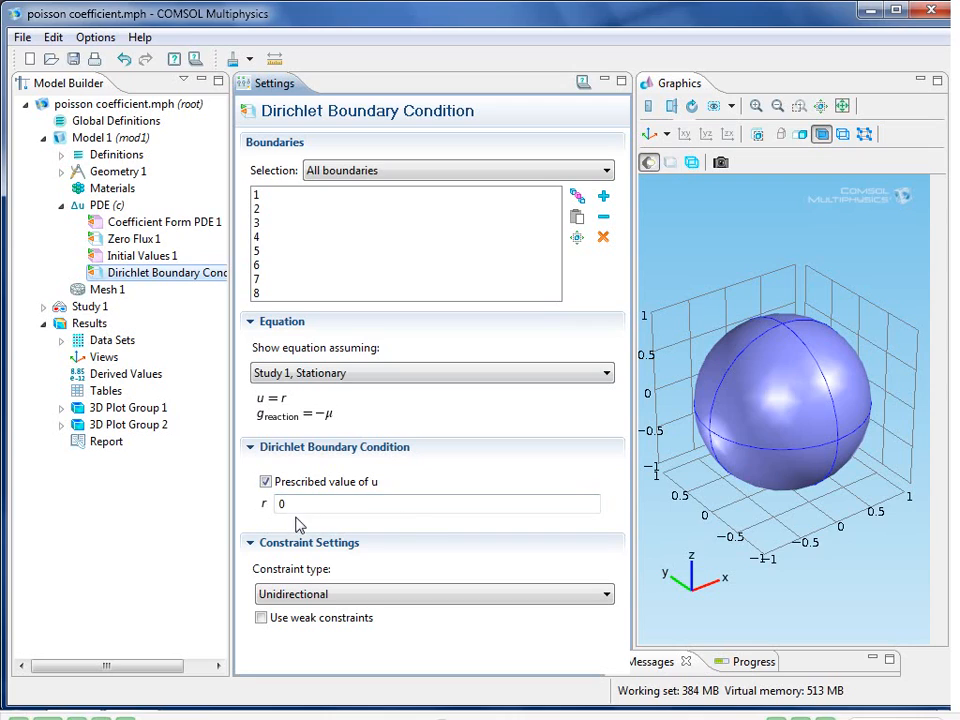
pyautogui.moveTo(418, 328)
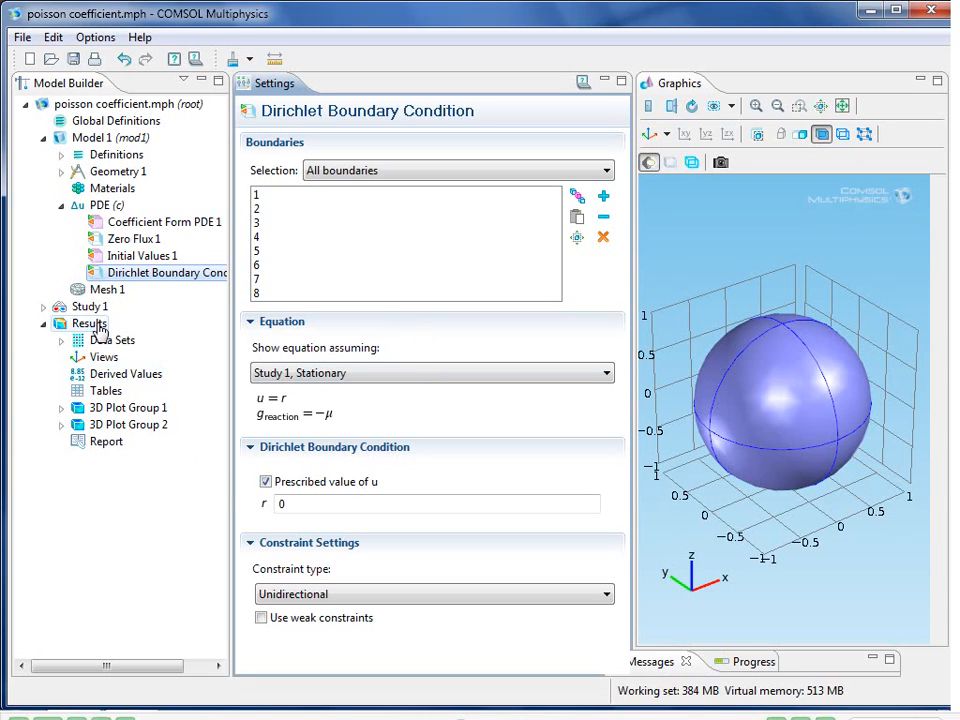
# Display the 3D Plot Group 2 slice plot of u, then return to Coefficient Form PDE 1.
pyautogui.click(128, 424)
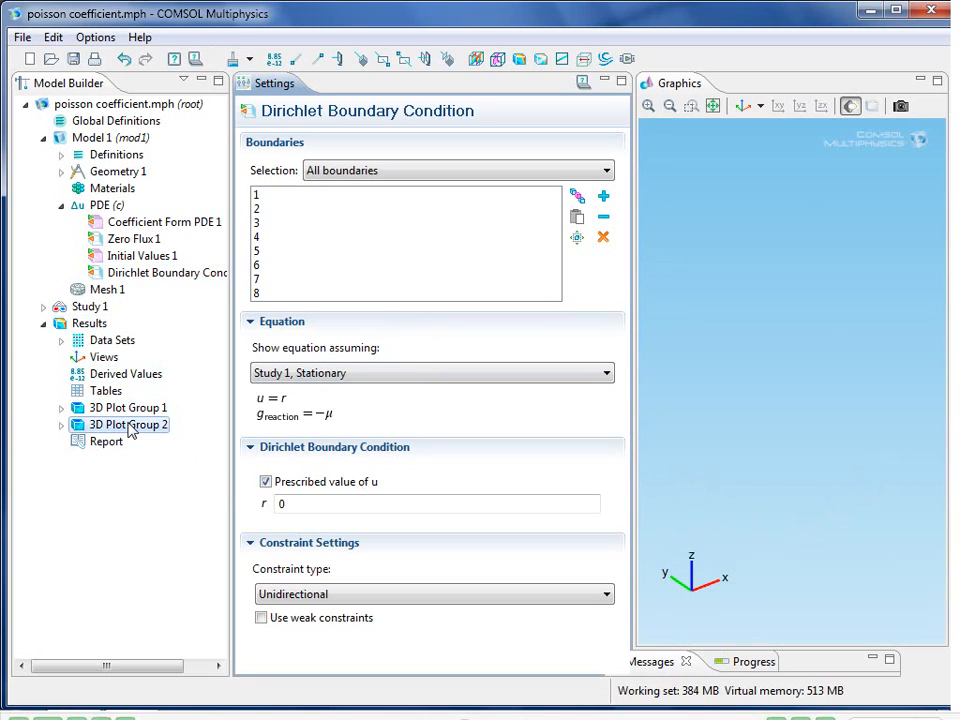
pyautogui.click(128, 424)
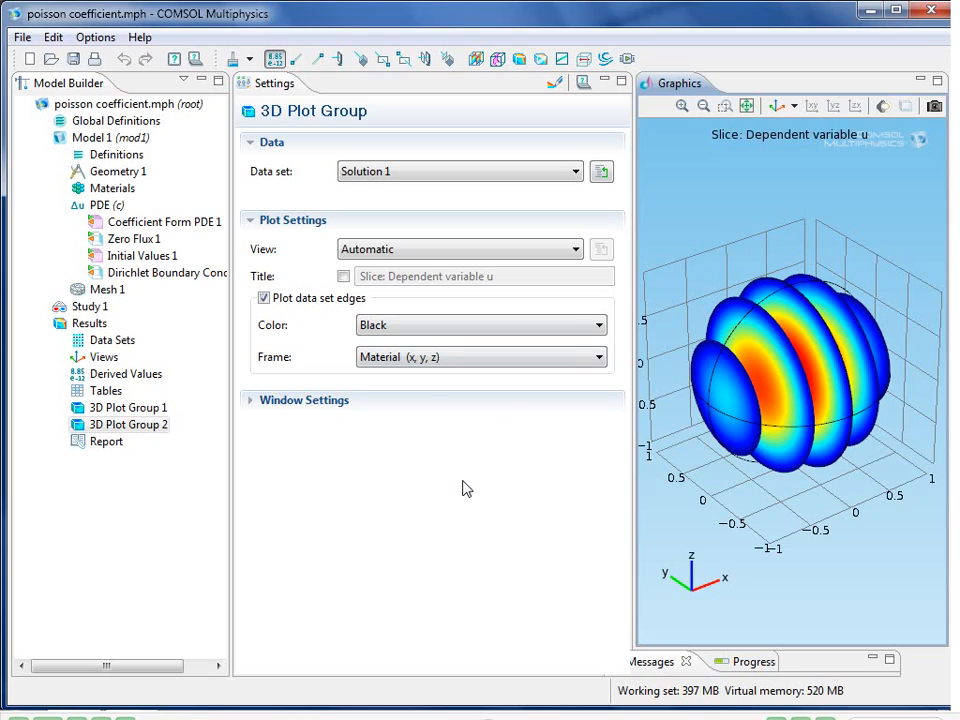
pyautogui.click(164, 220)
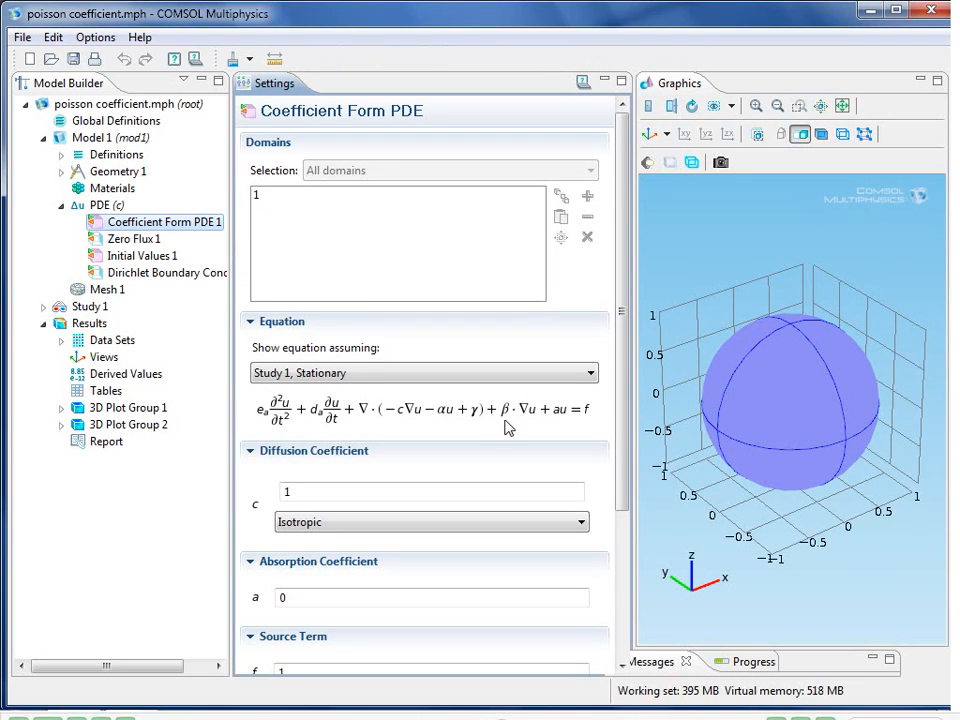
# Collapse Results, save the poisson coefficient model, and bring up the File menu.
pyautogui.click(44, 324)
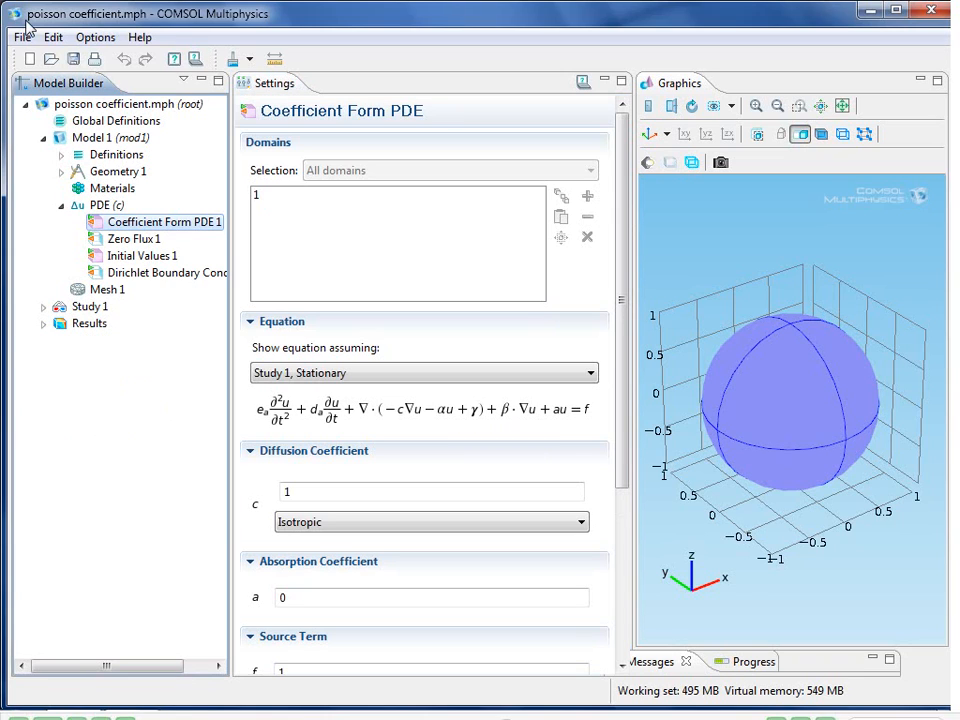
pyautogui.click(72, 58)
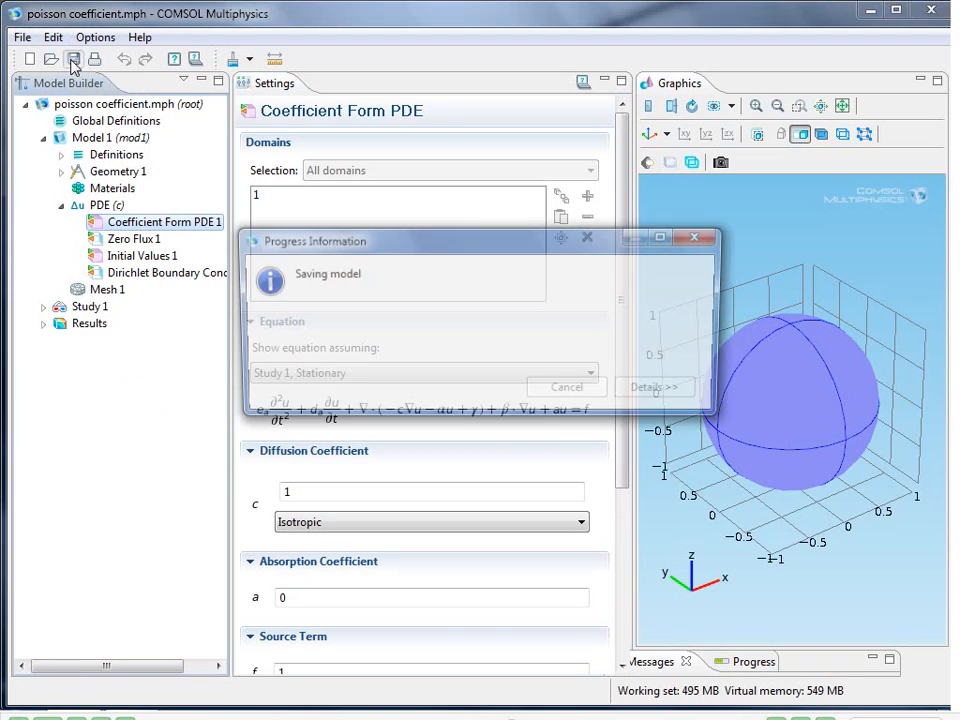
pyautogui.click(22, 36)
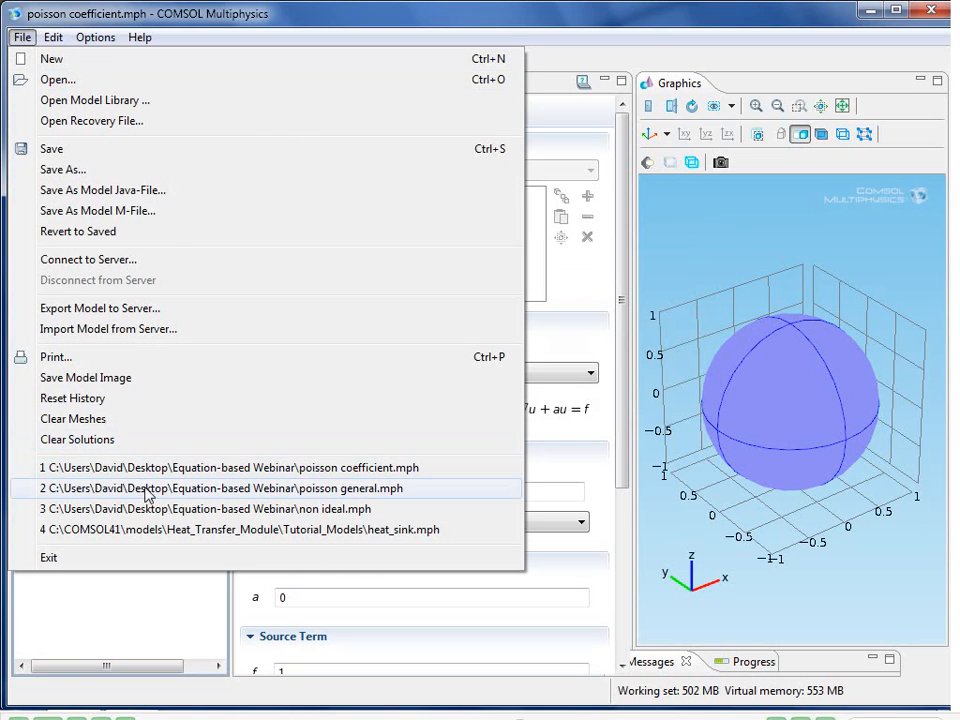
# Switch to the poisson general model and reveal the General Form PDE 1 stationary equation.
pyautogui.click(220, 488)
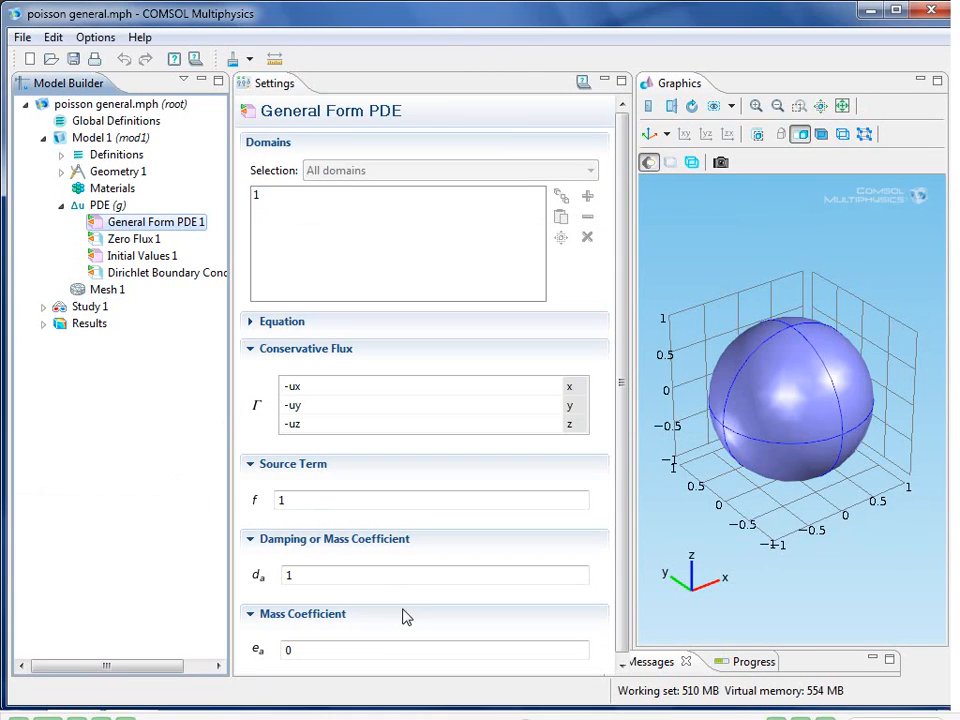
pyautogui.moveTo(256, 344)
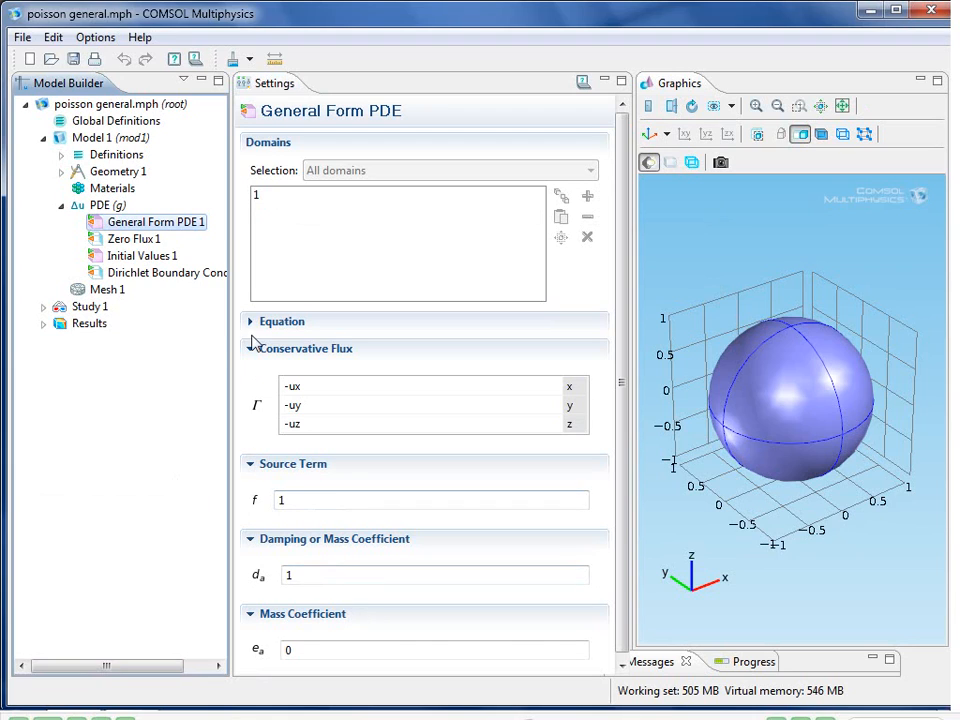
pyautogui.click(282, 320)
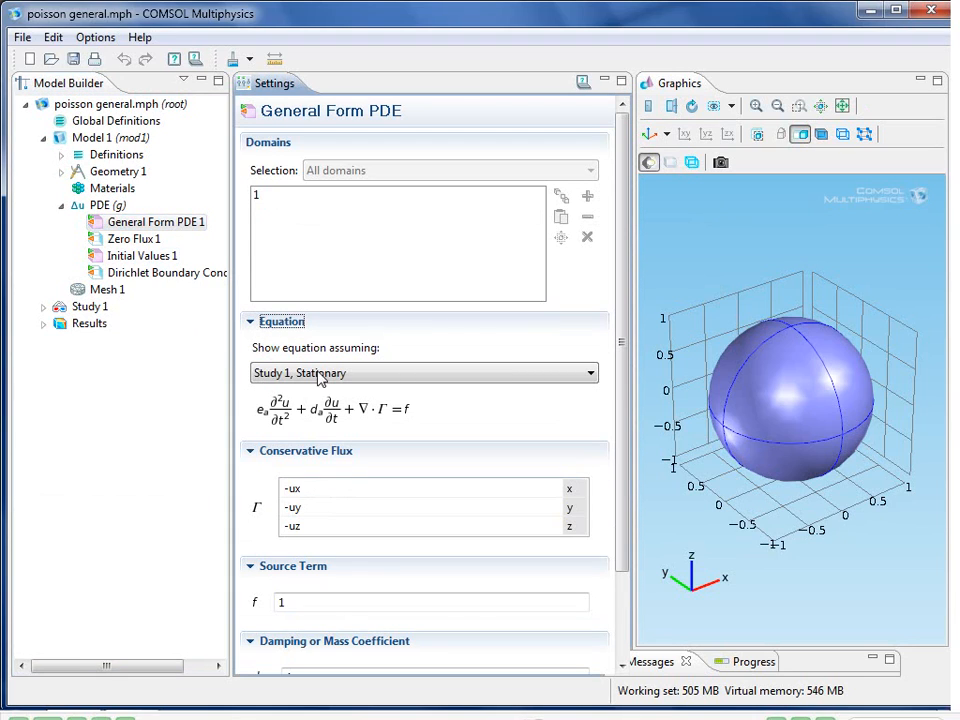
pyautogui.moveTo(404, 440)
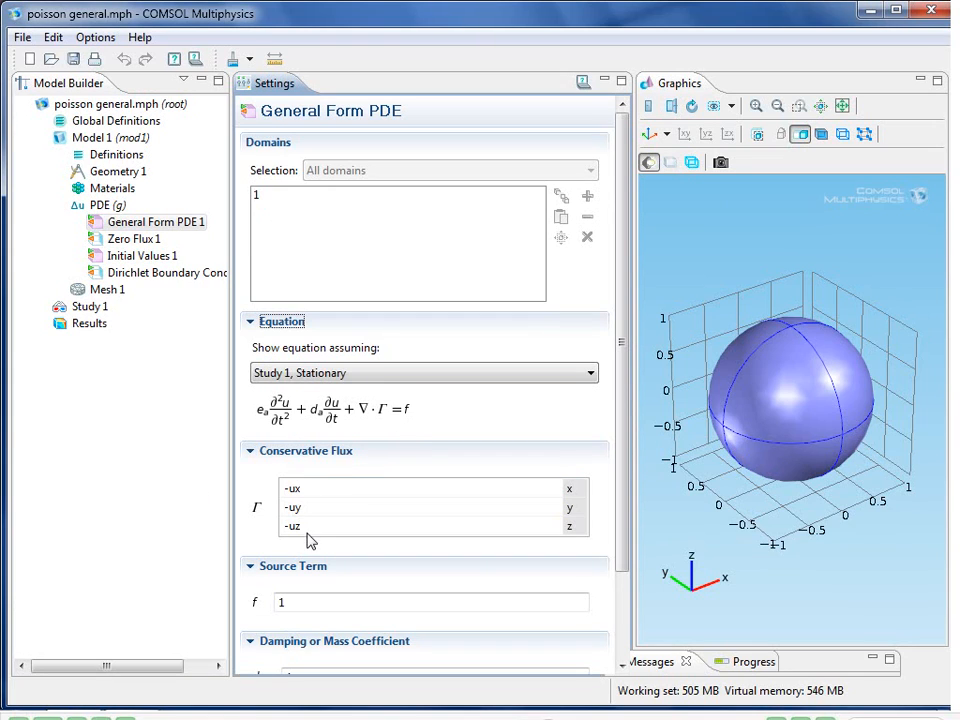
pyautogui.moveTo(350, 592)
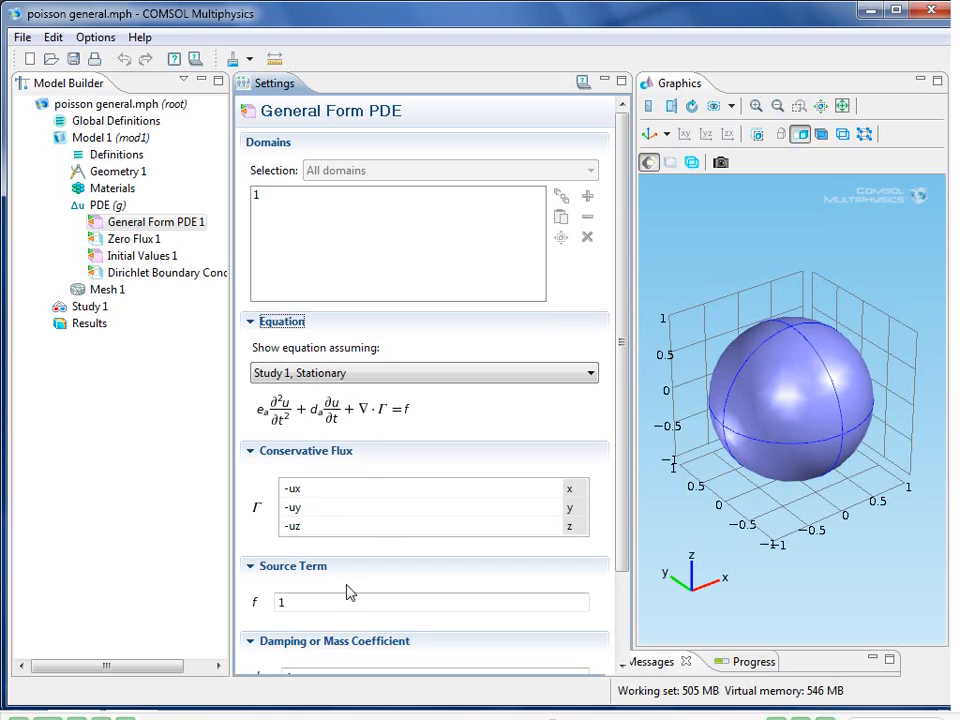
pyautogui.moveTo(428, 428)
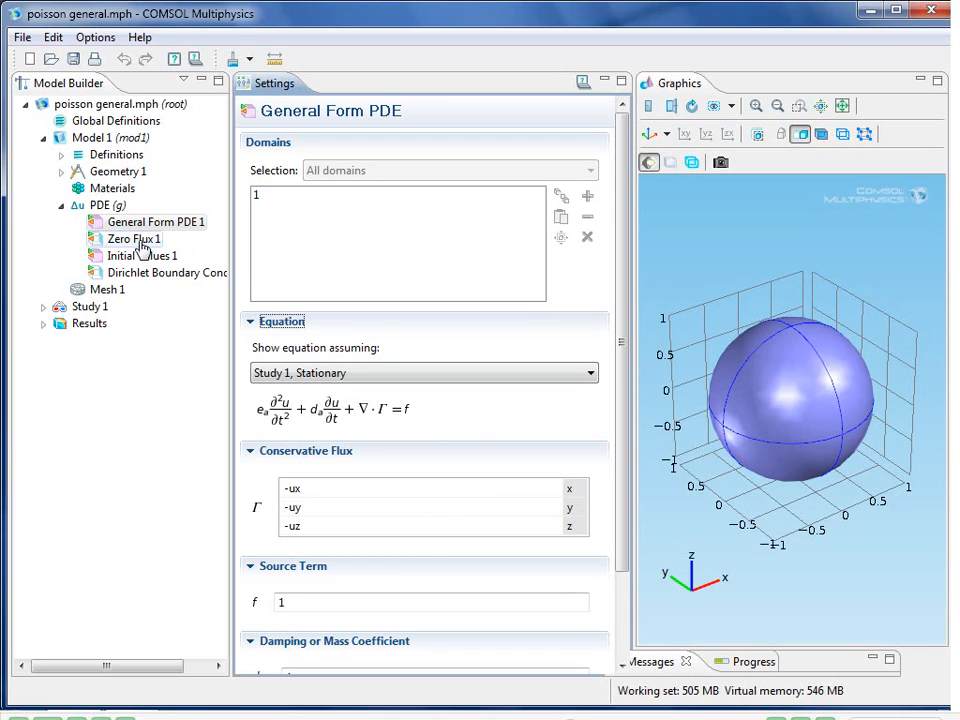
# Review Zero Flux 1 on all boundaries, then show Dirichlet Boundary Condition 1.
pyautogui.click(132, 238)
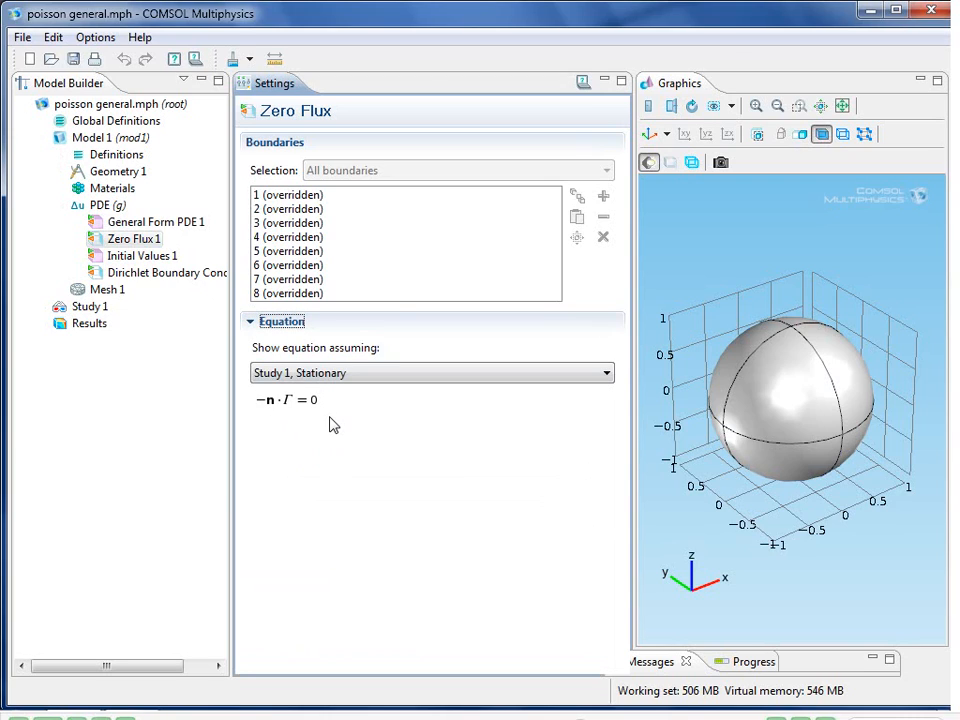
pyautogui.moveTo(376, 294)
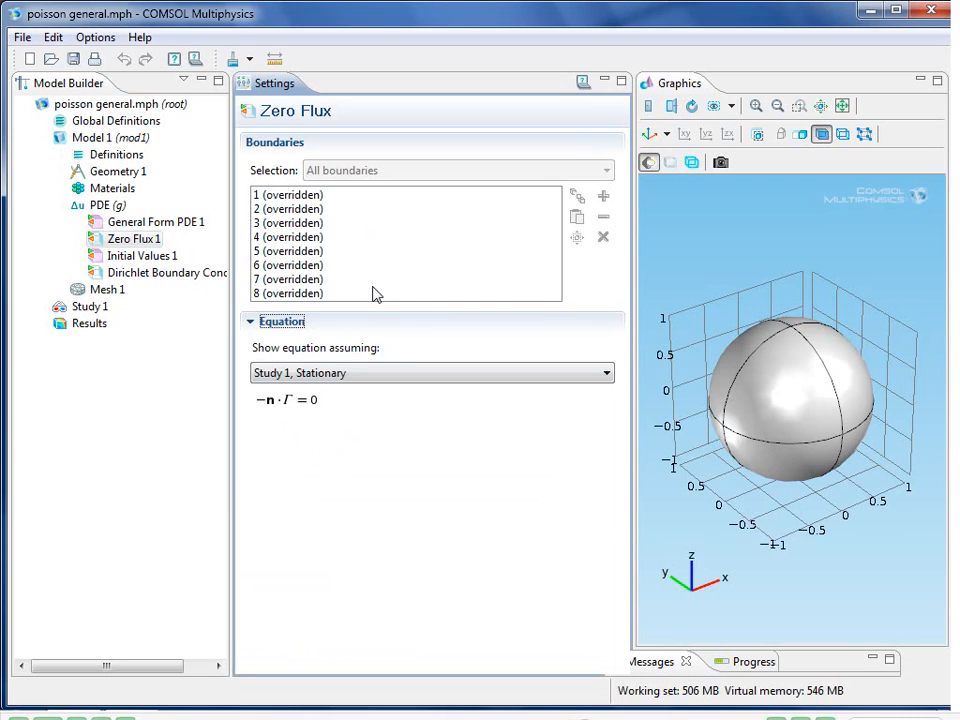
pyautogui.click(164, 272)
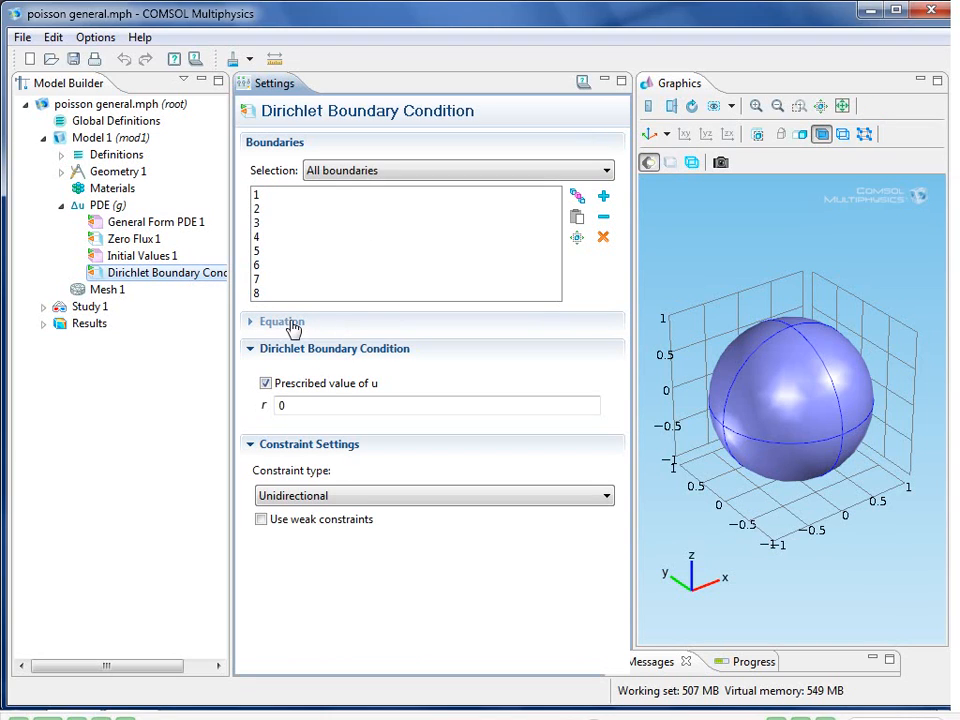
# Reveal the Dirichlet equation u = r, try r as sin(x+y+z), then set it back to 0.
pyautogui.click(282, 320)
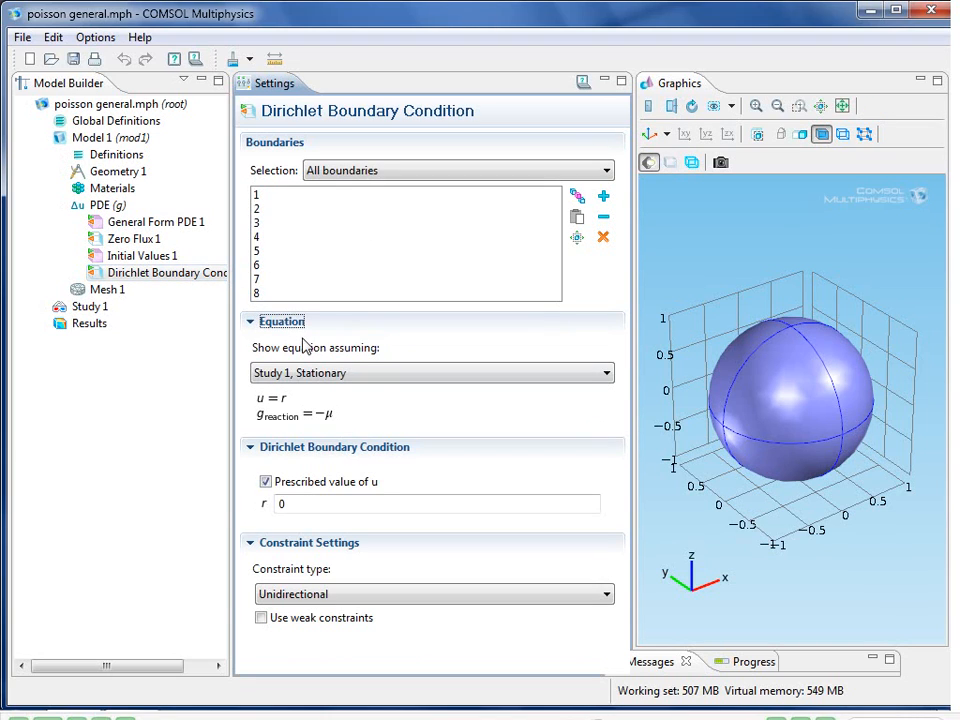
pyautogui.moveTo(348, 404)
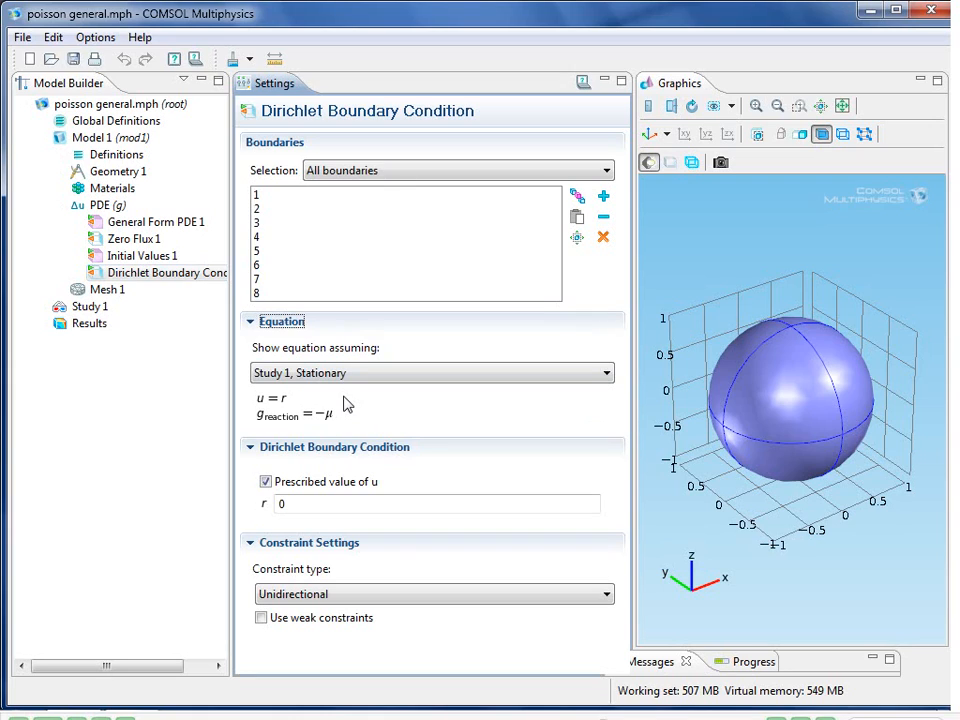
pyautogui.write('sin')
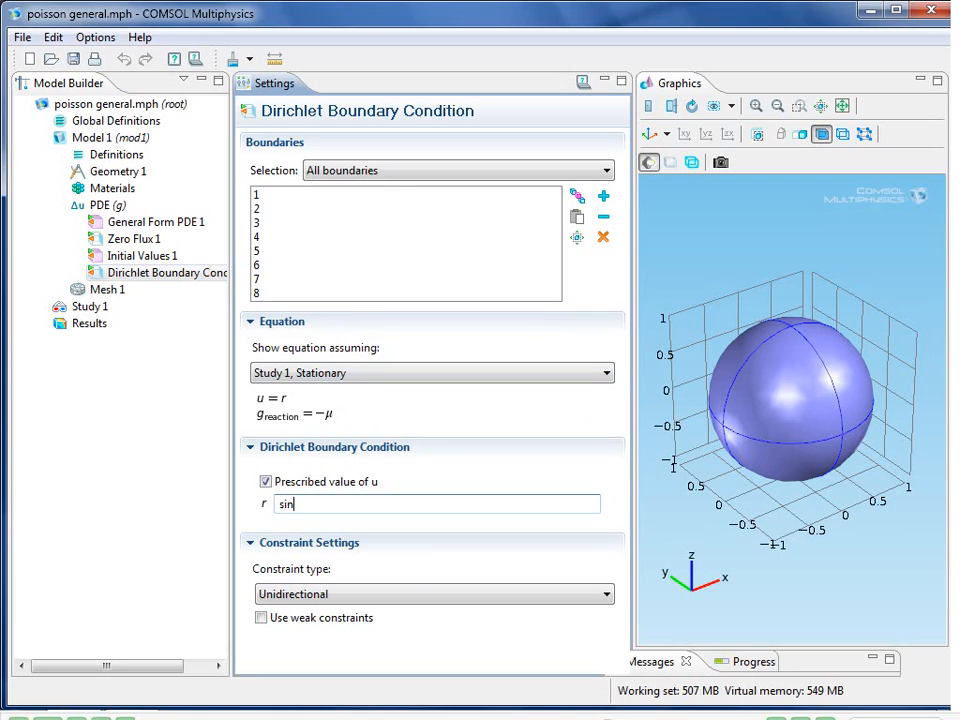
pyautogui.write('(x')
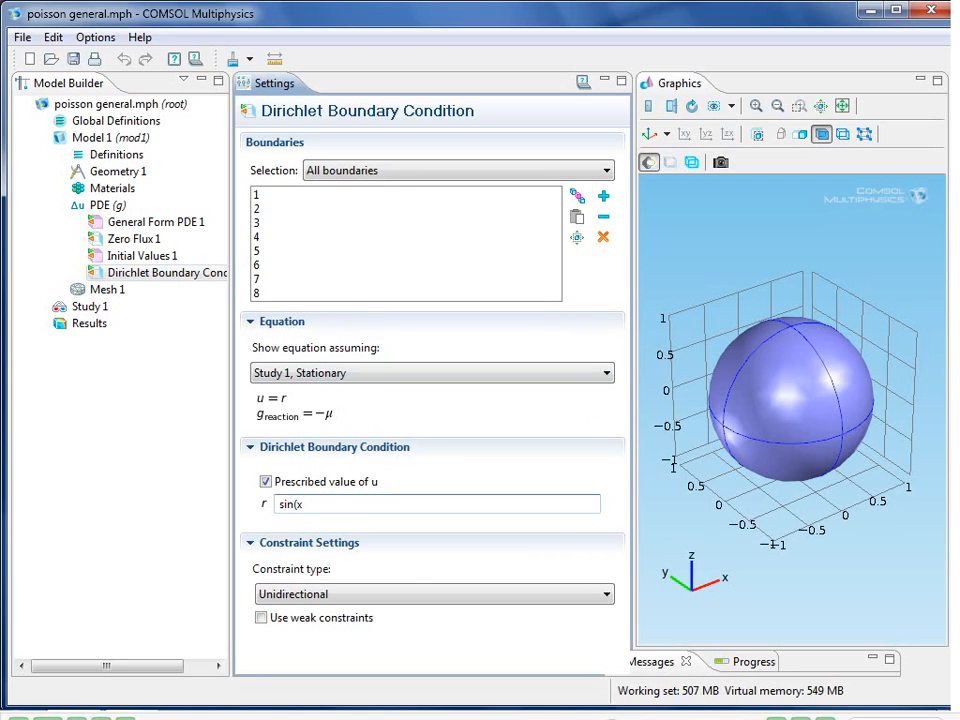
pyautogui.write('+y+')
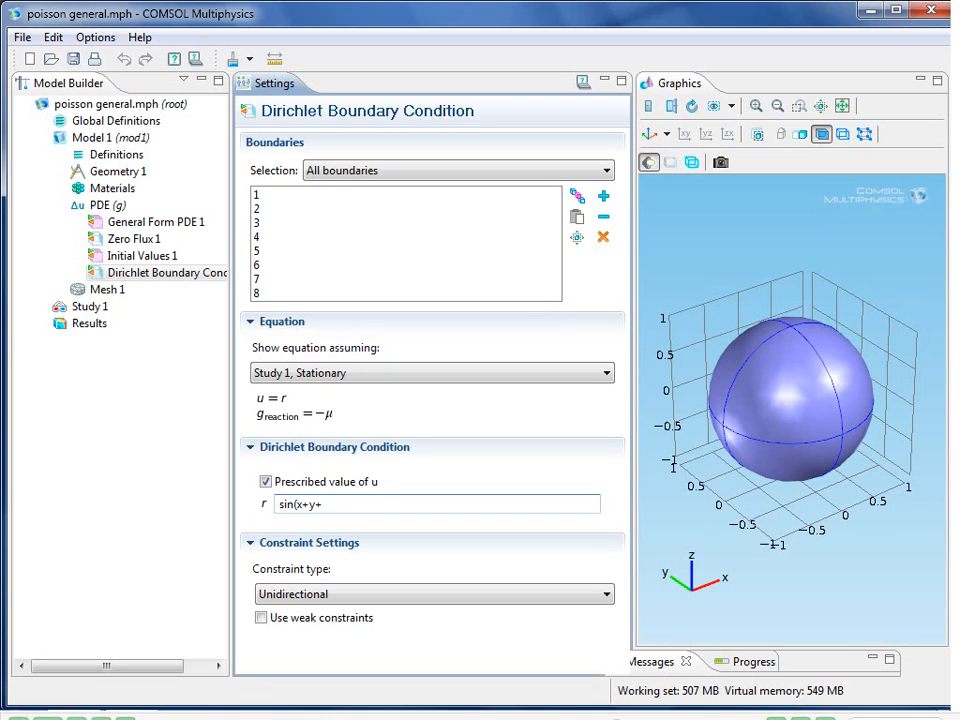
pyautogui.write('z)')
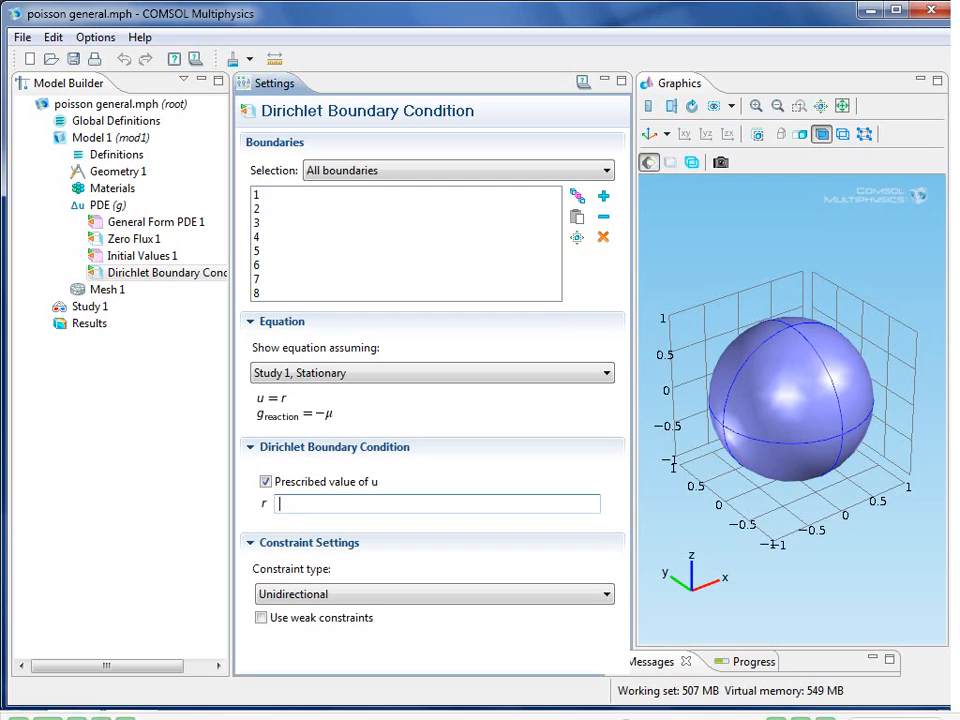
pyautogui.write('0')
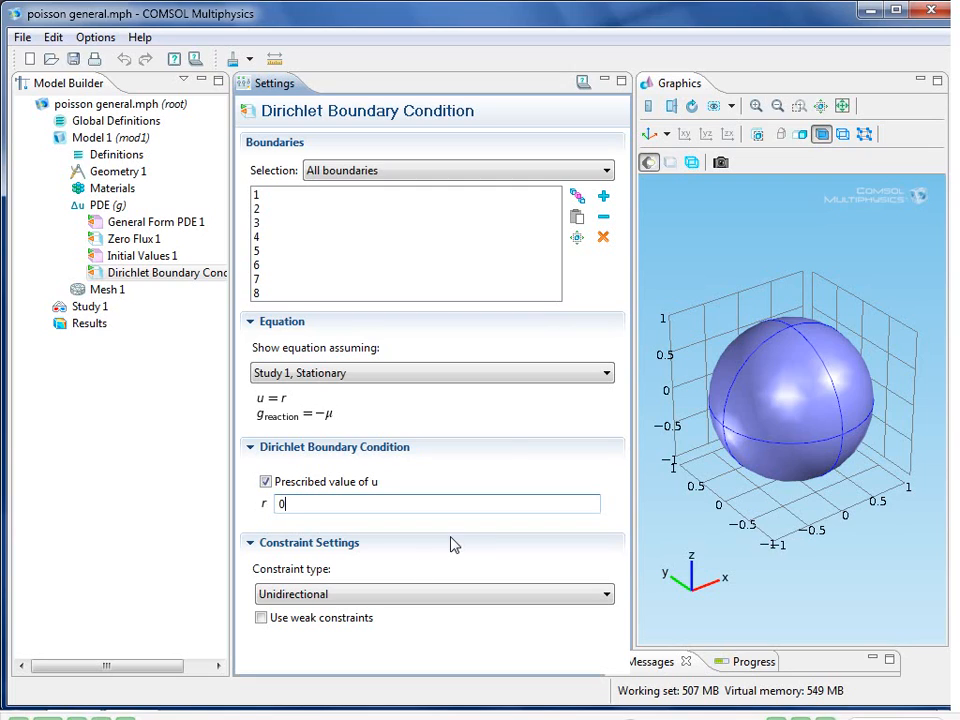
pyautogui.moveTo(464, 440)
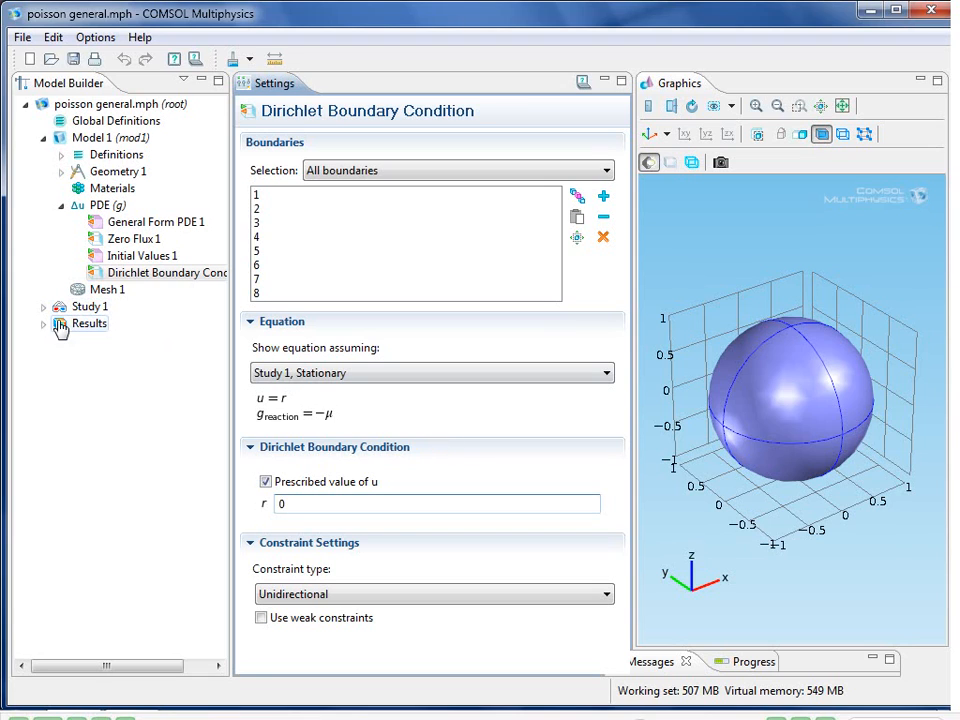
# Display the general model's slice plot of u, then return to General Form PDE 1.
pyautogui.click(44, 324)
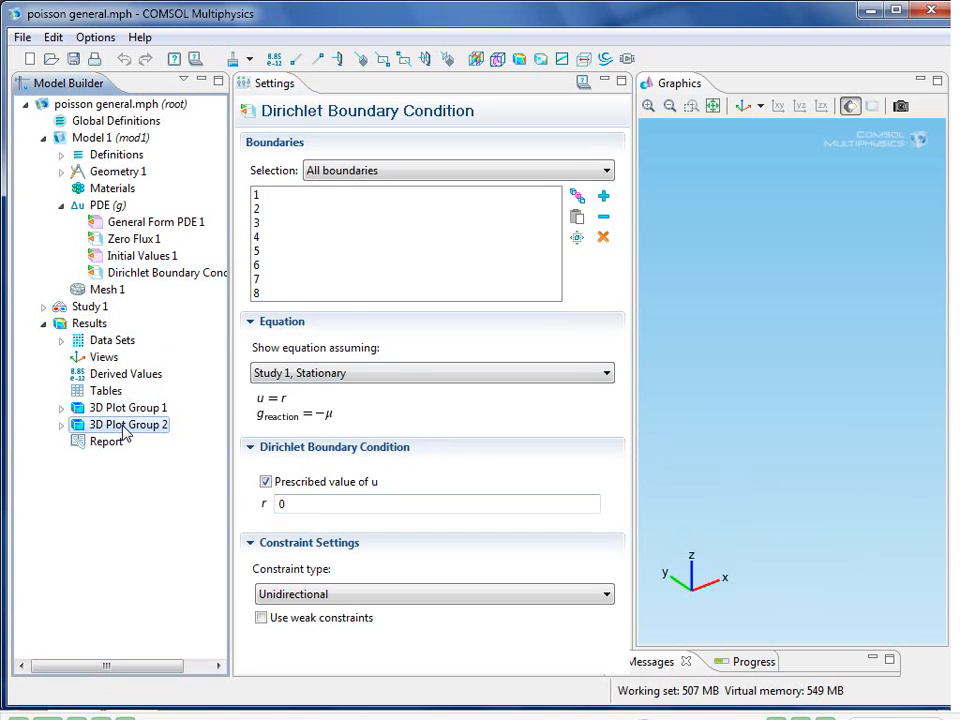
pyautogui.click(128, 424)
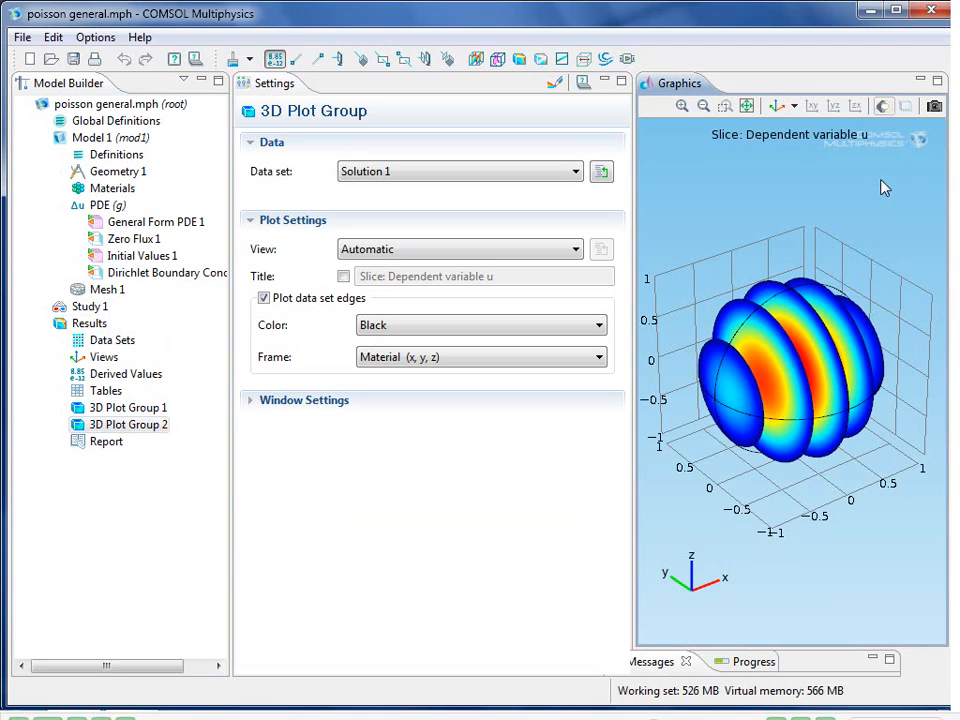
pyautogui.moveTo(370, 498)
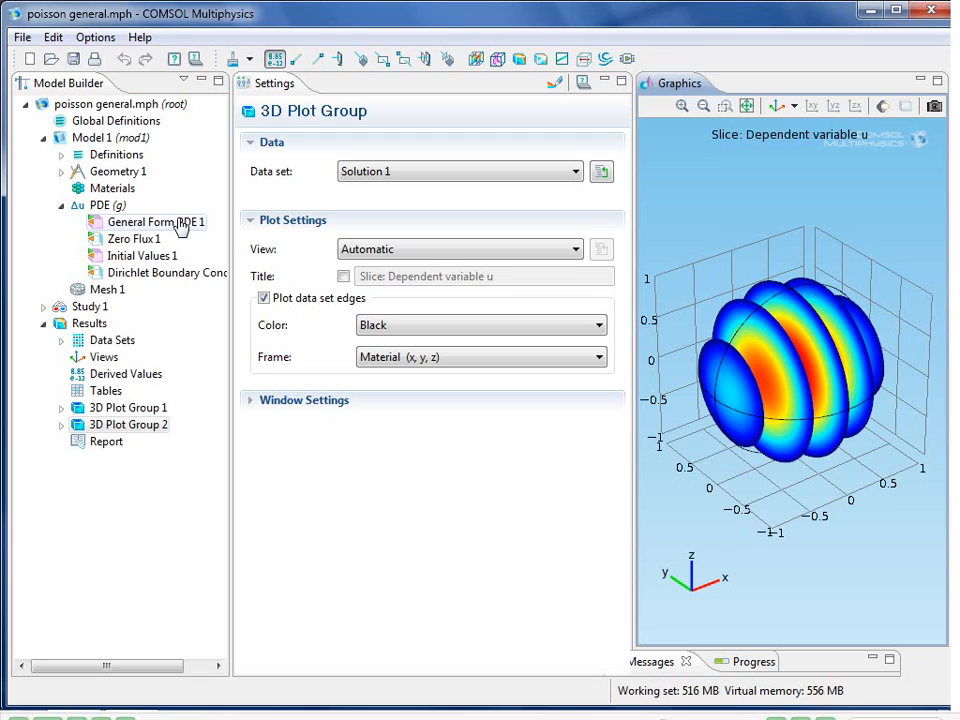
pyautogui.click(156, 220)
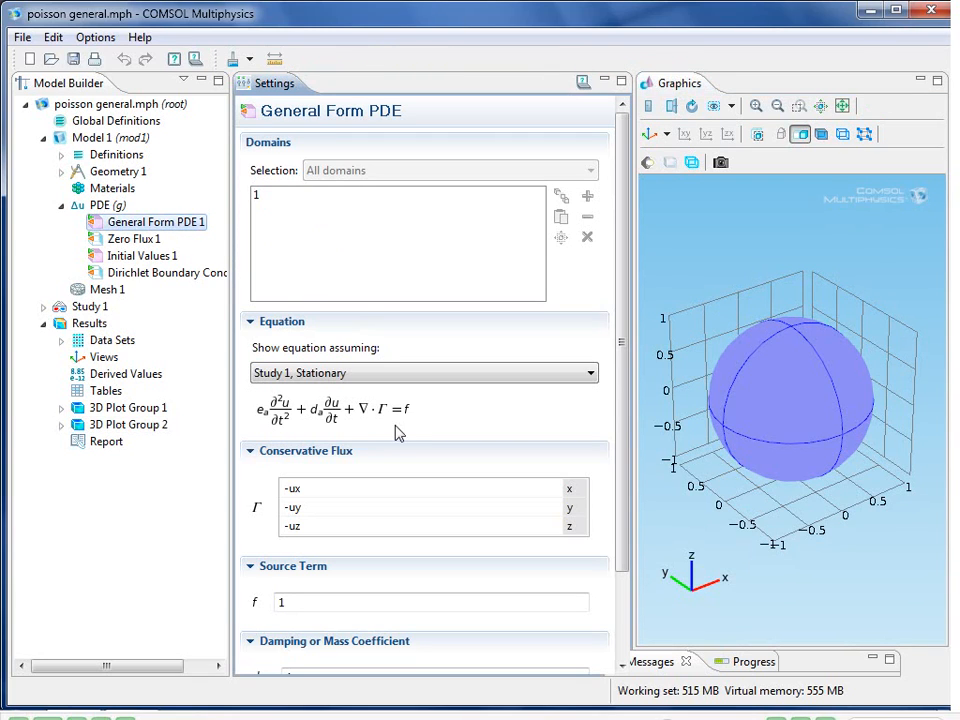